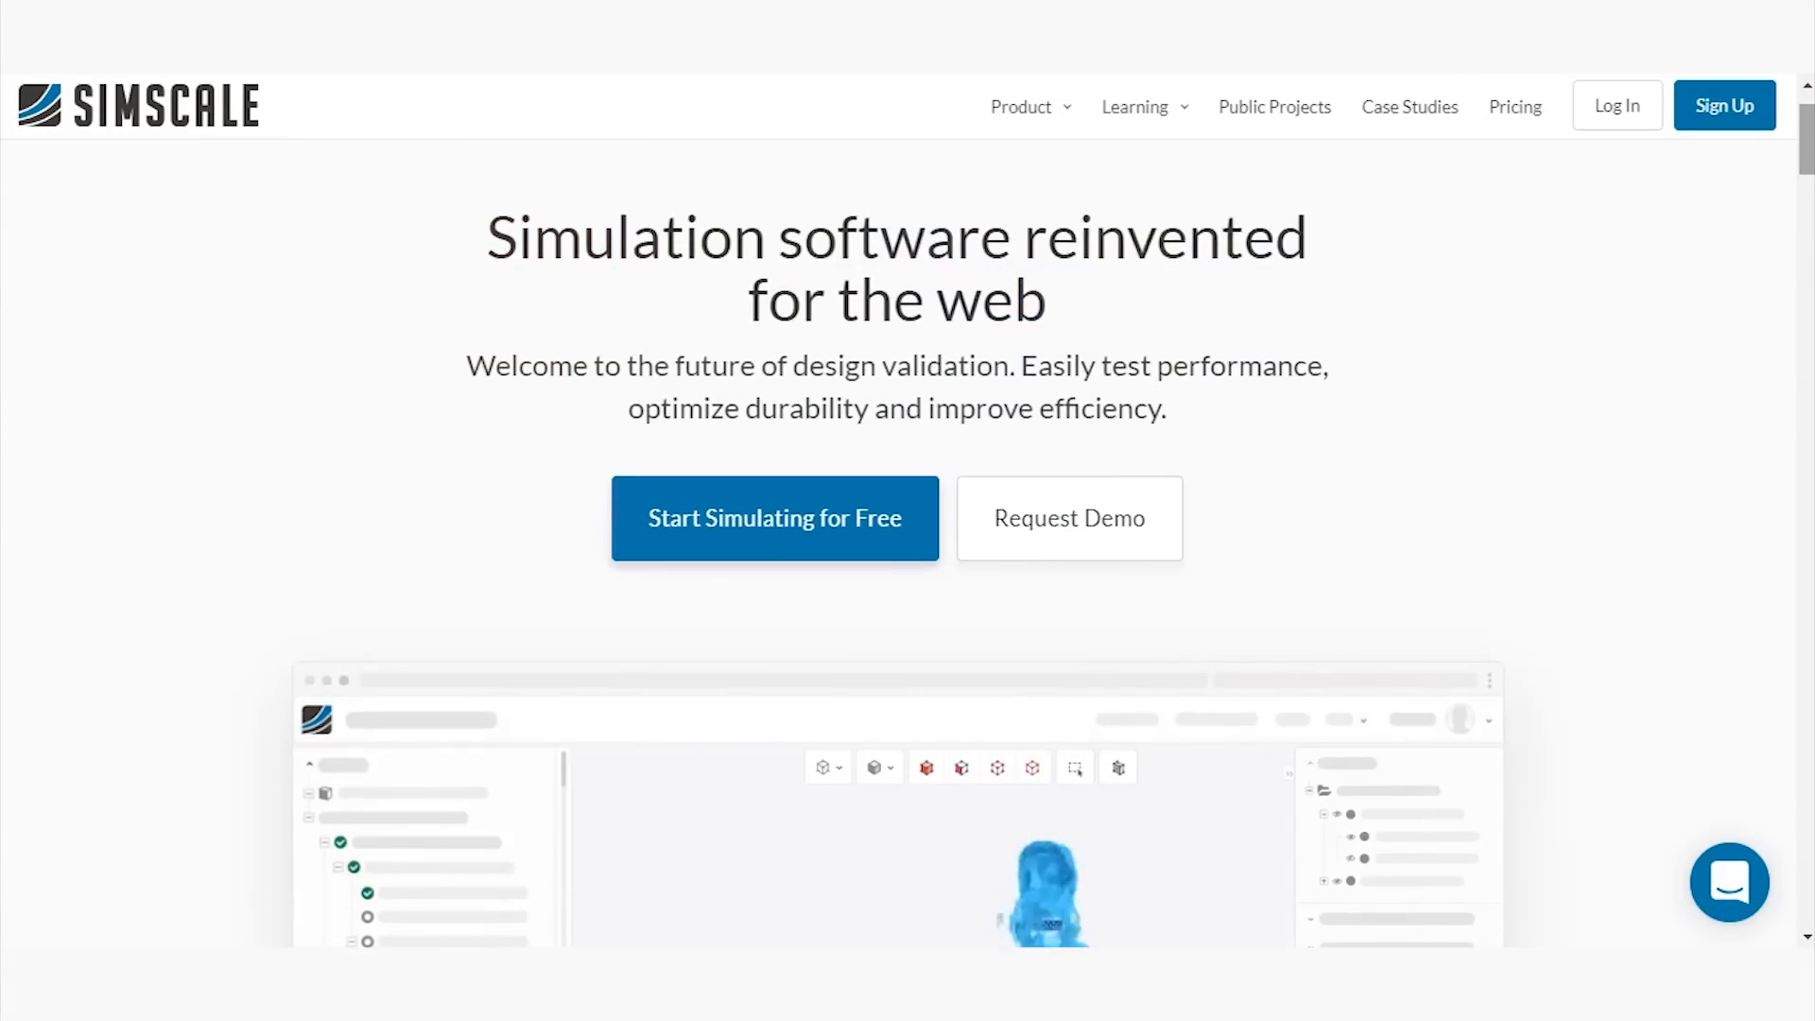
# Reach the simulation types overview and show the Convective Heat Transfer example from the Fluid Dynamics list.
pyautogui.scroll(-3)
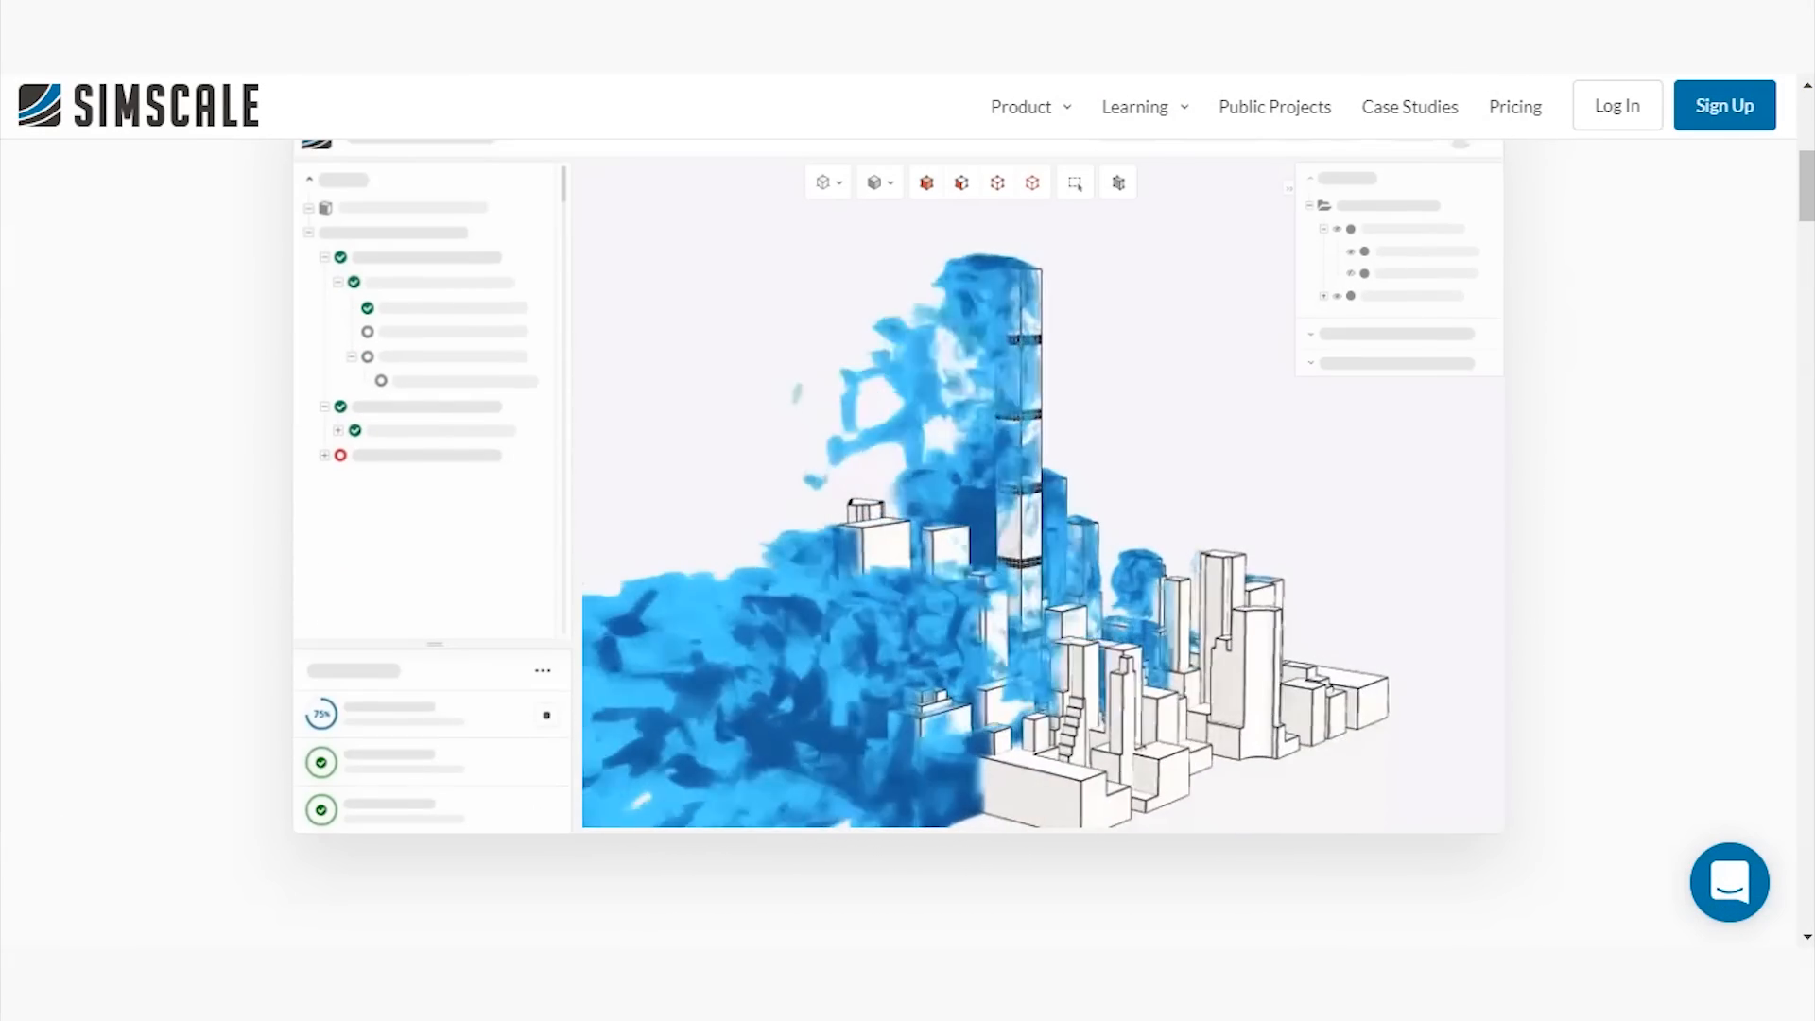
pyautogui.scroll(-3)
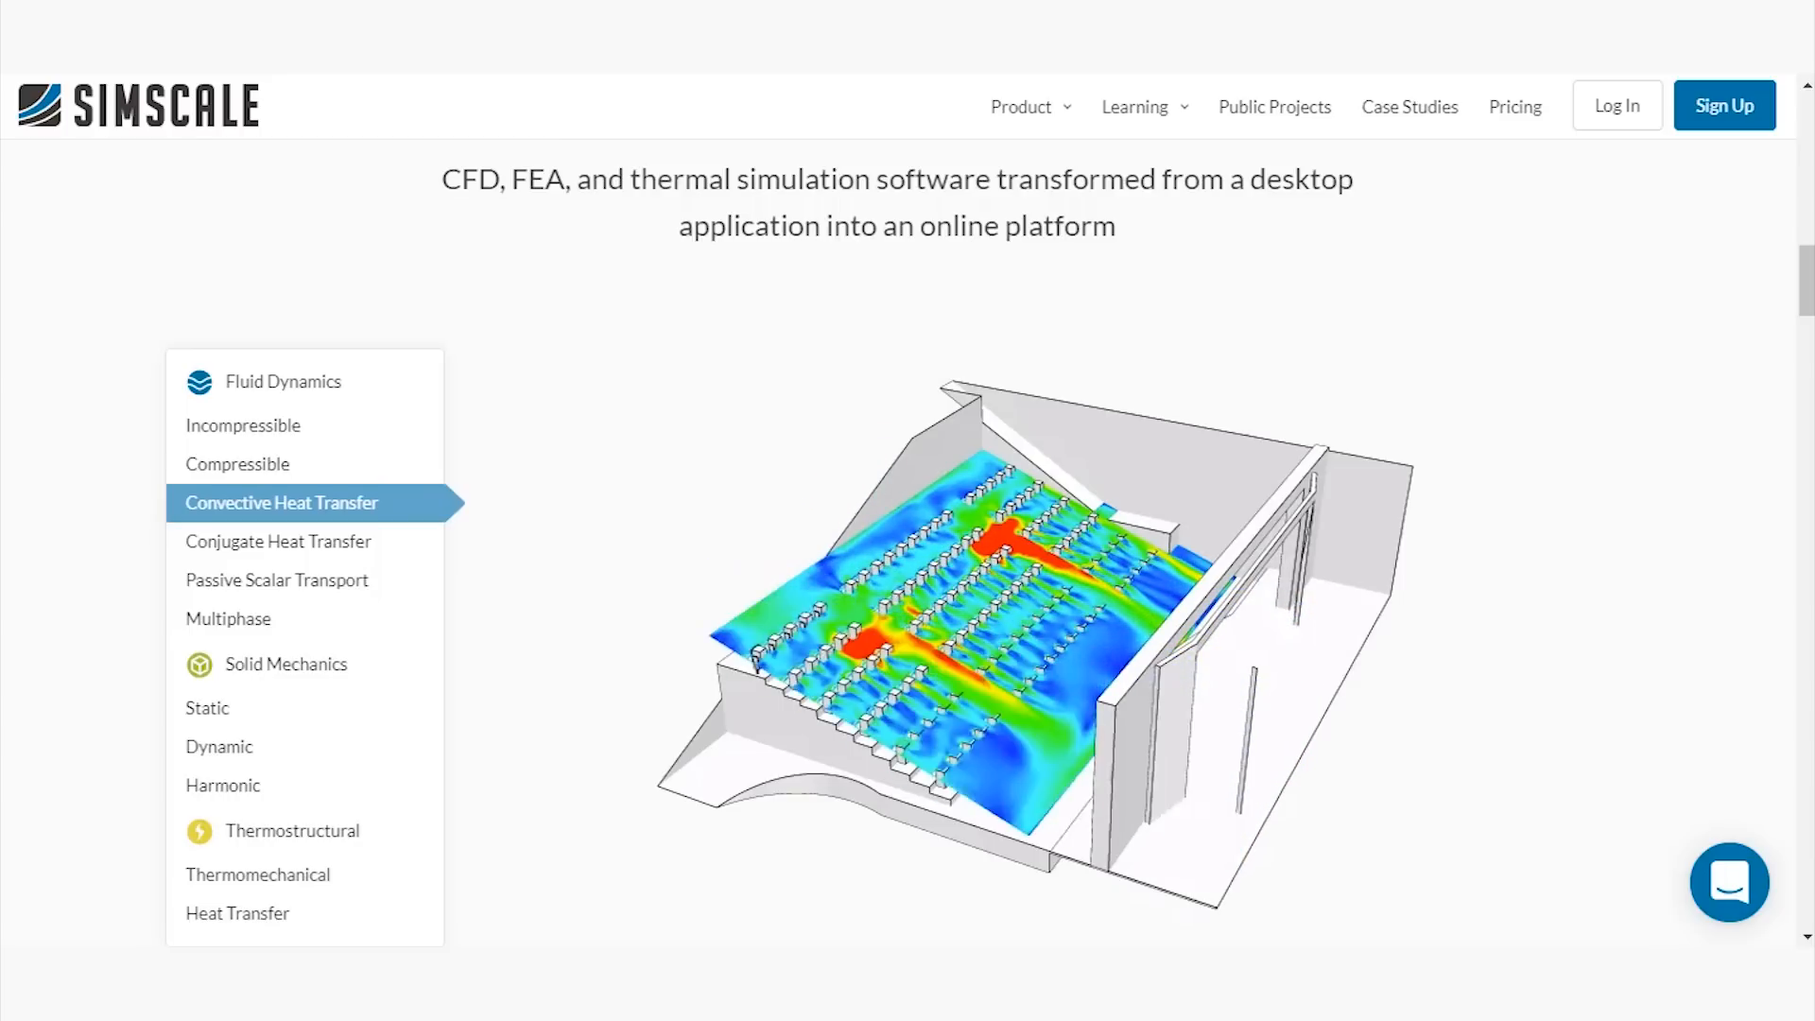
pyautogui.click(278, 541)
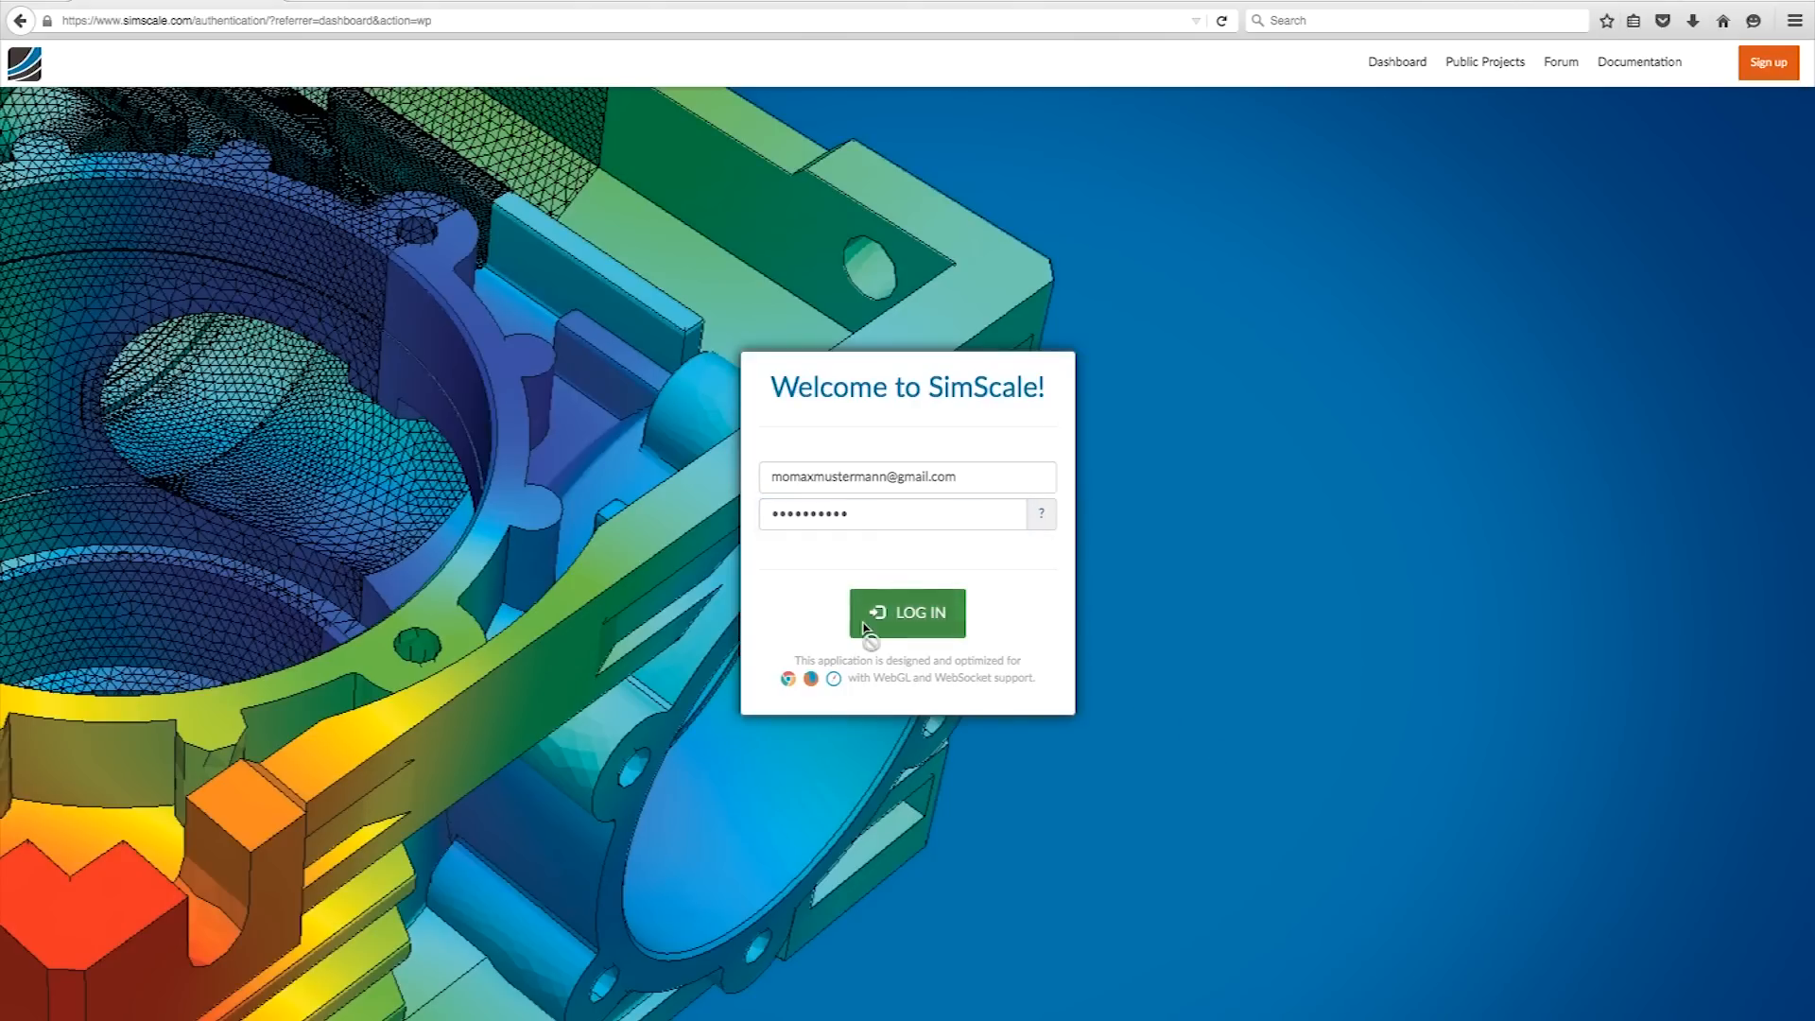
# Sign in via LOG IN on the Welcome to SimScale form.
pyautogui.click(908, 610)
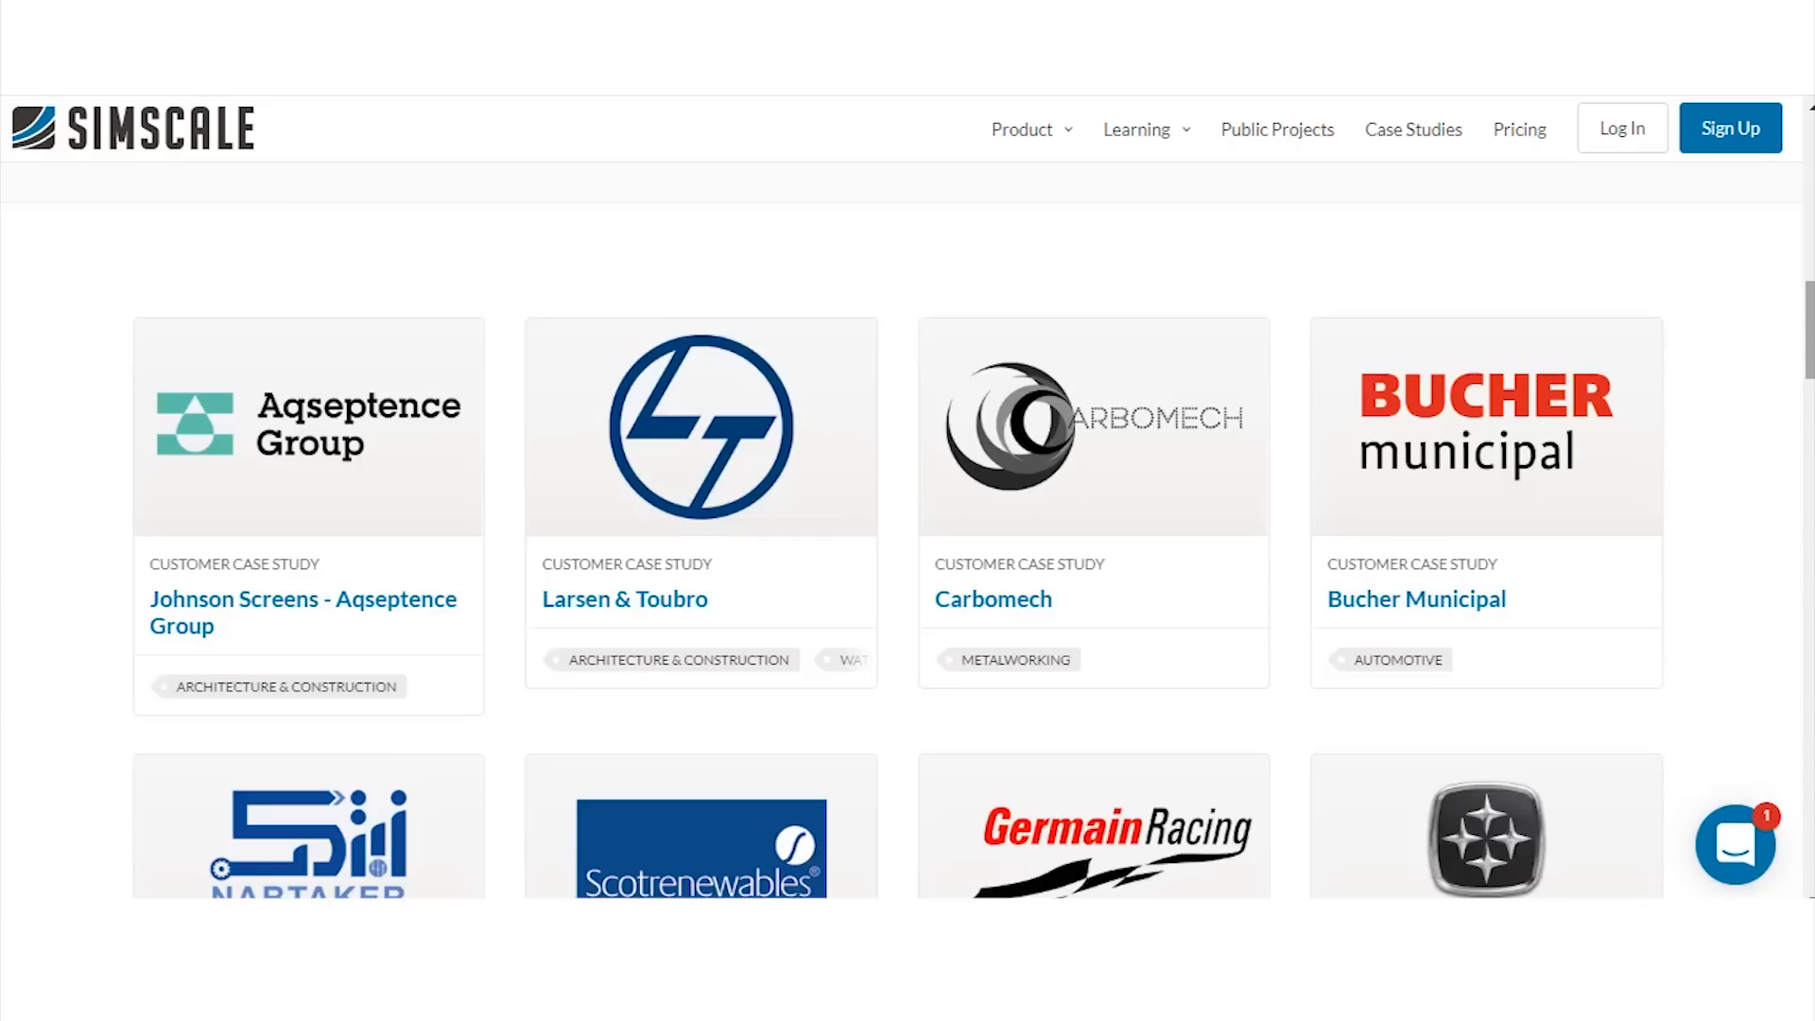
# Browse down the case studies grid past company cards like Aqseptence Group and Larsen & Toubro.
pyautogui.scroll(-3)
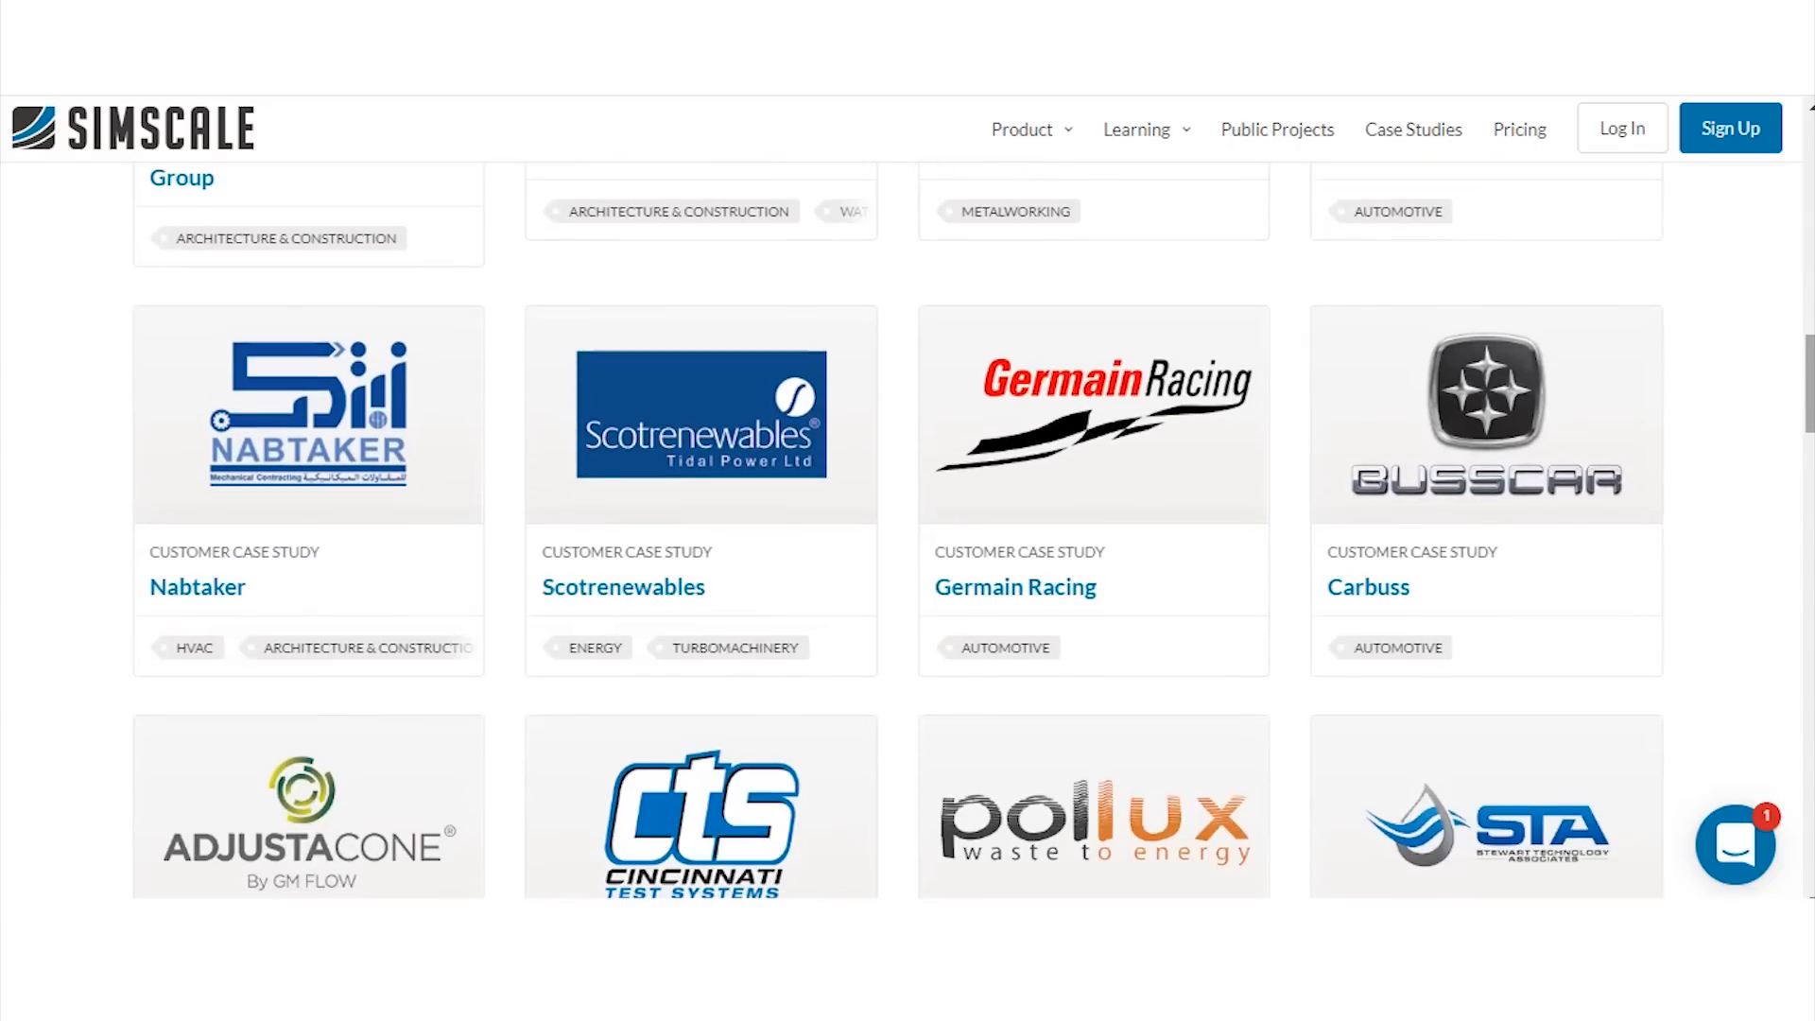
pyautogui.scroll(-3)
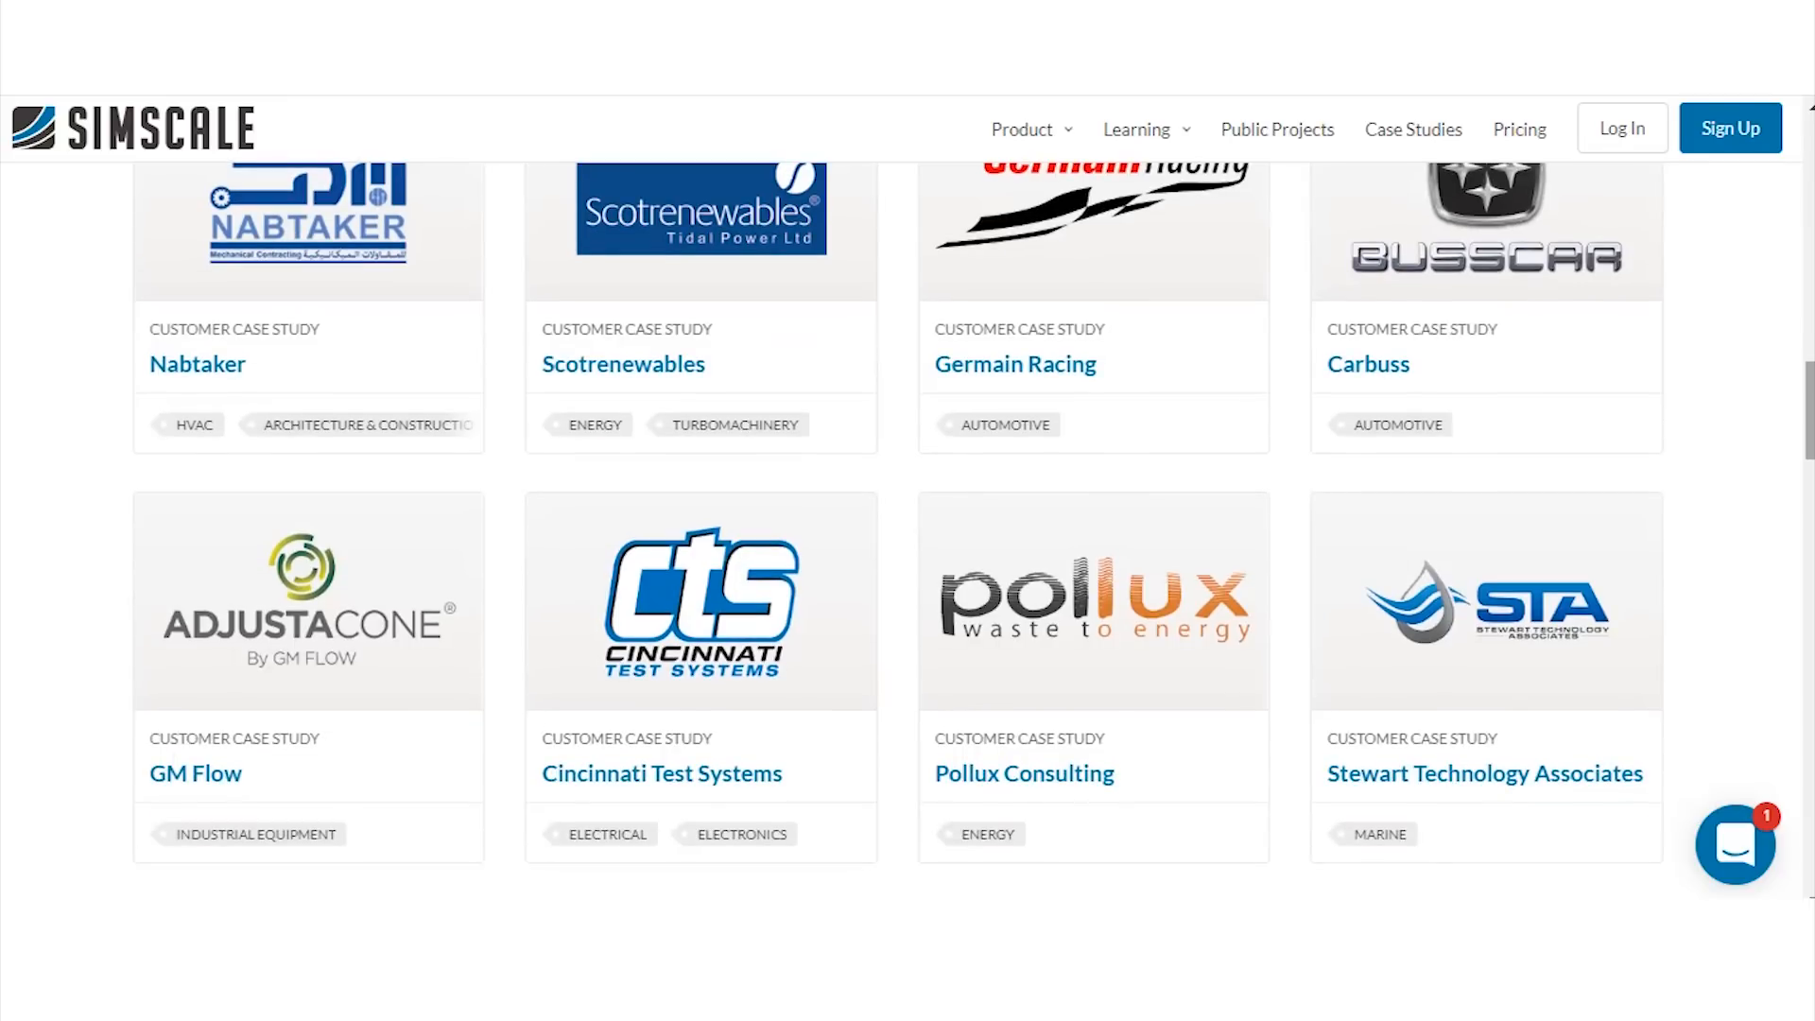
pyautogui.scroll(-3)
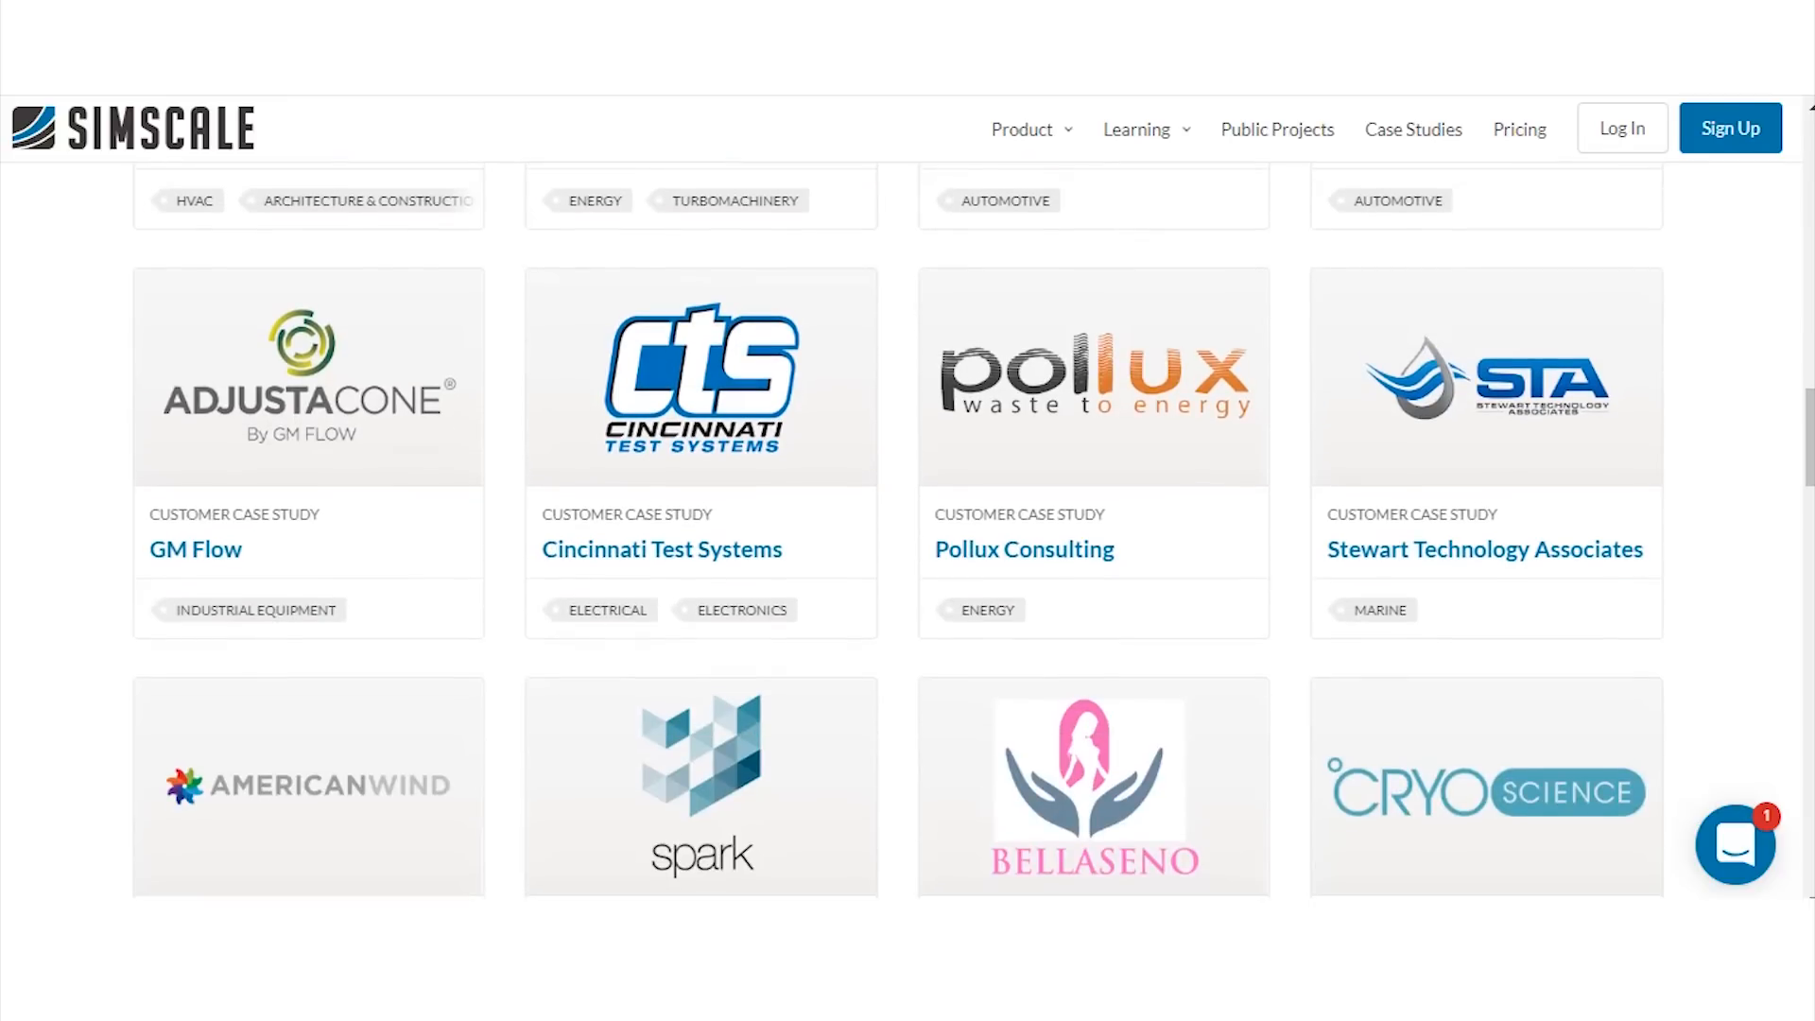
pyautogui.scroll(-3)
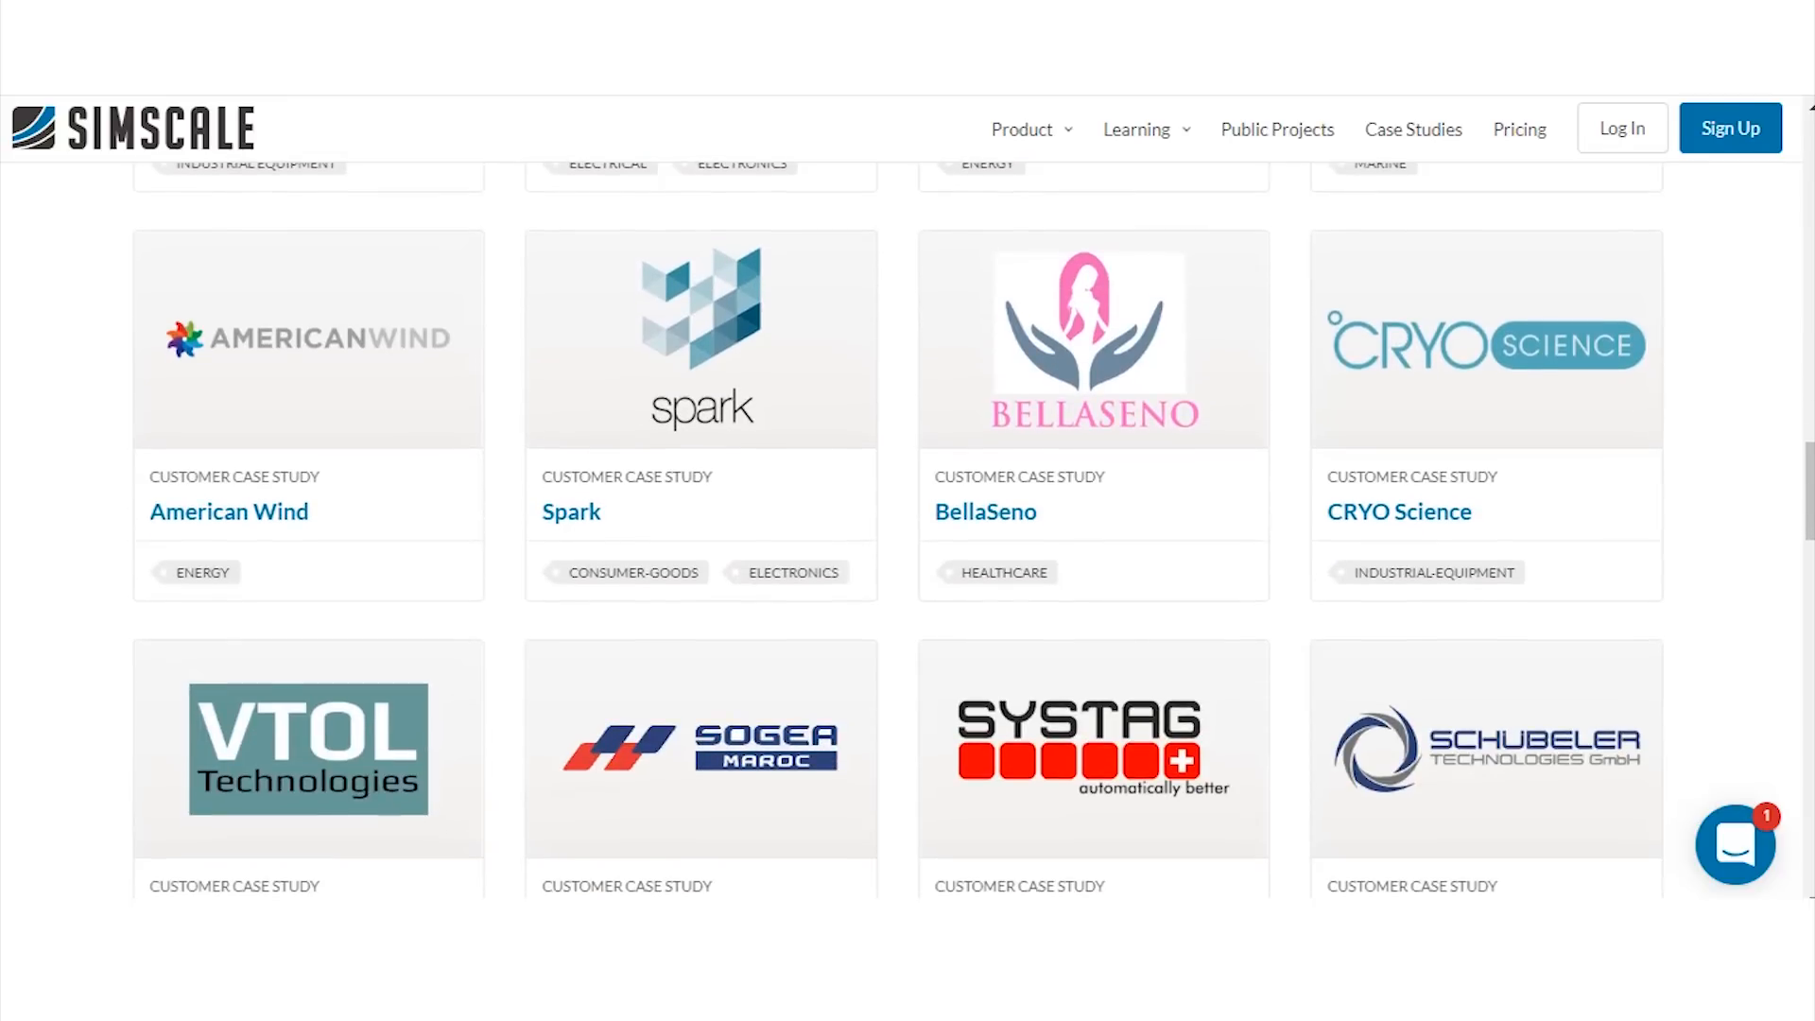
pyautogui.scroll(-3)
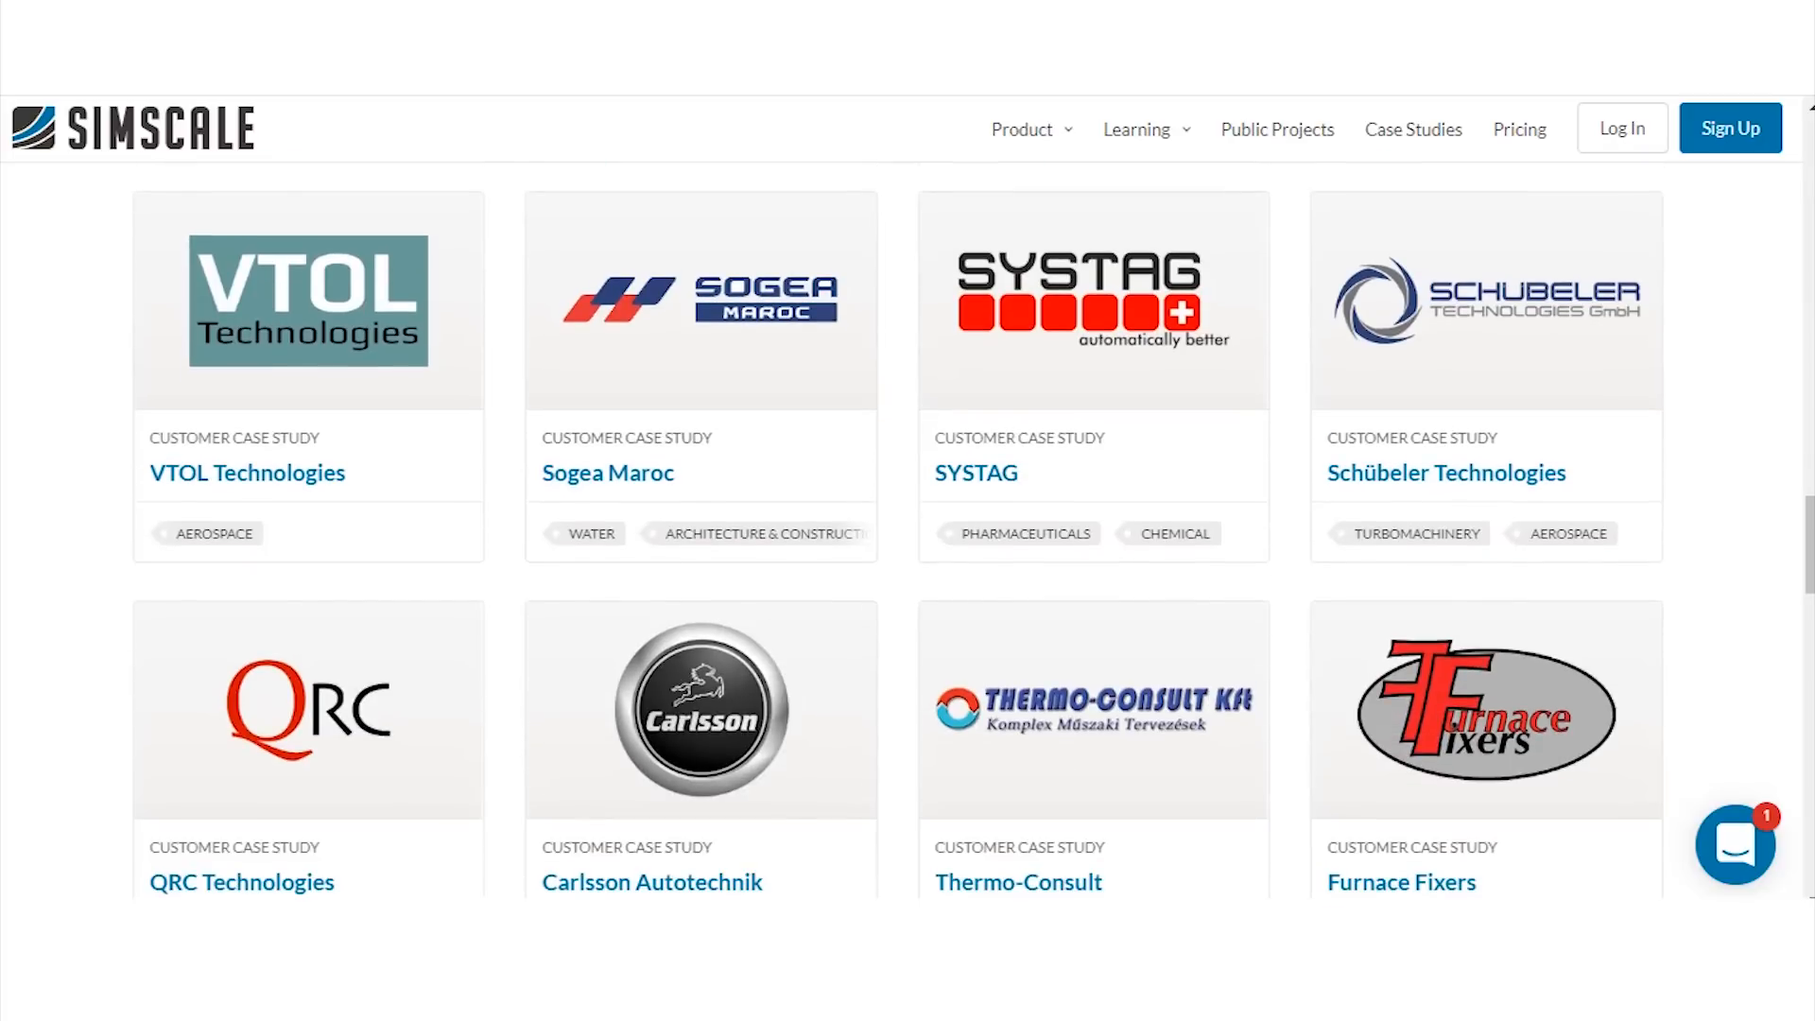
pyautogui.scroll(-3)
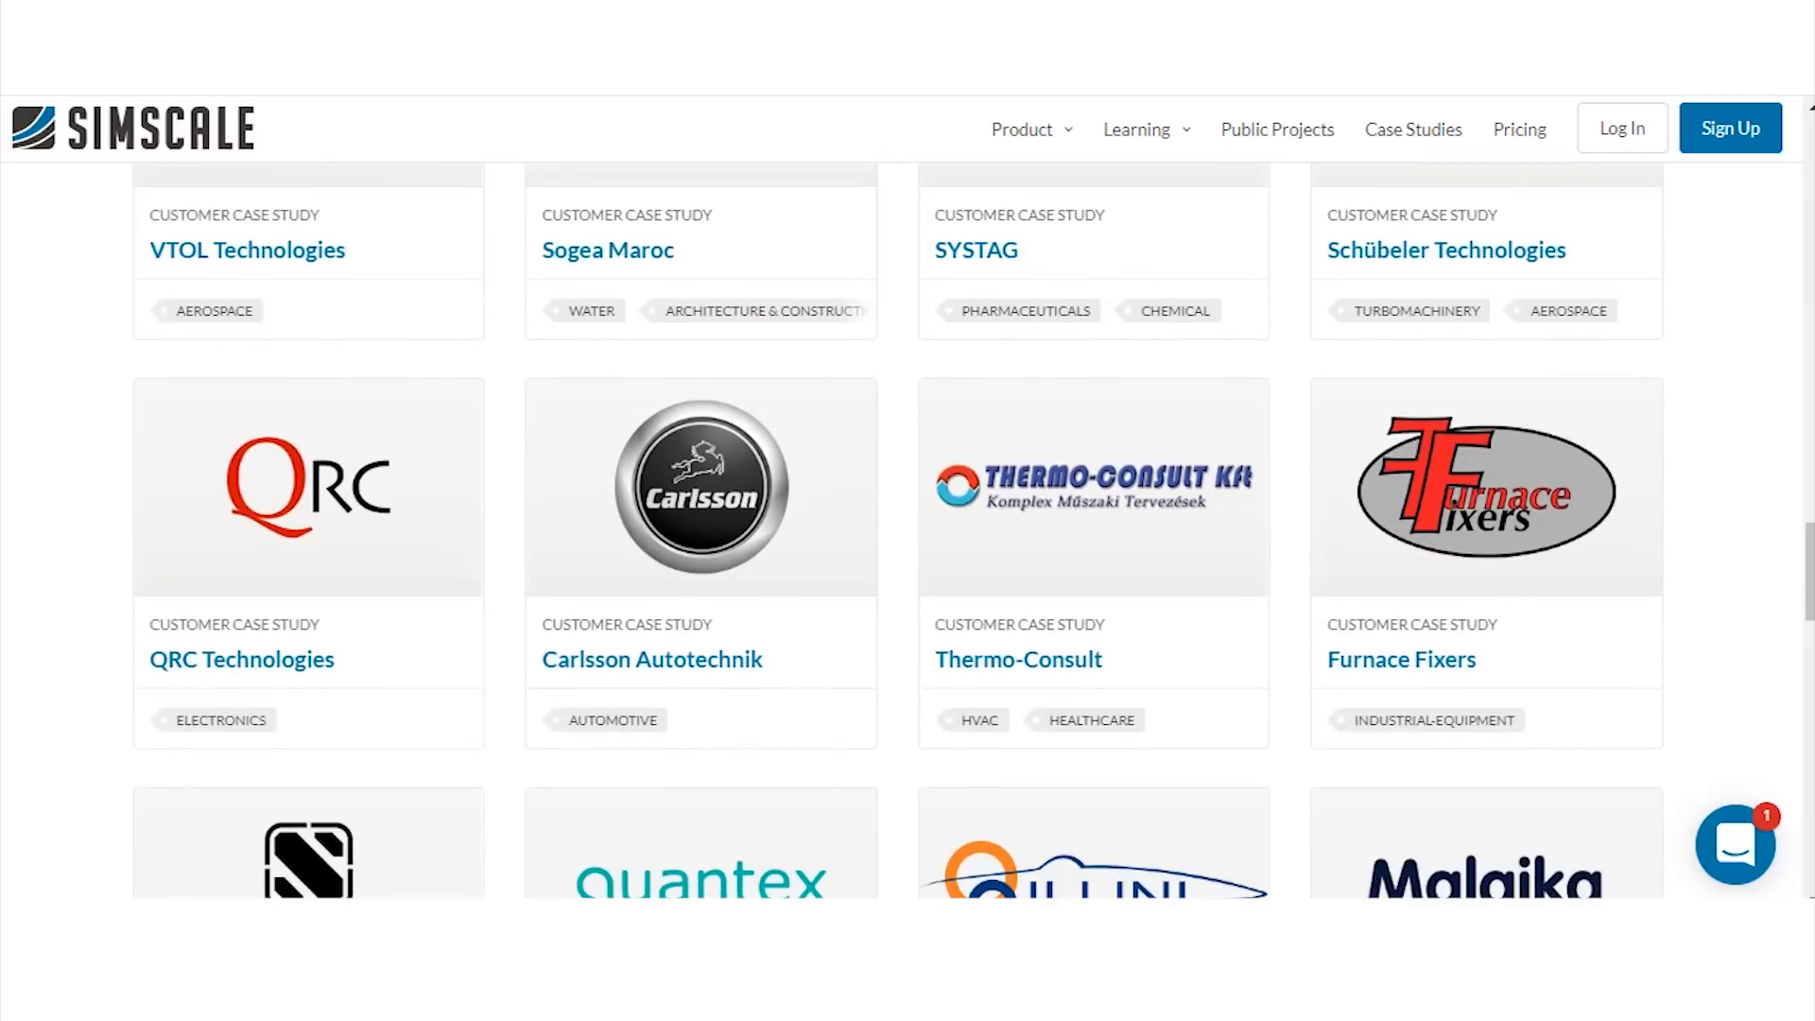
pyautogui.scroll(-3)
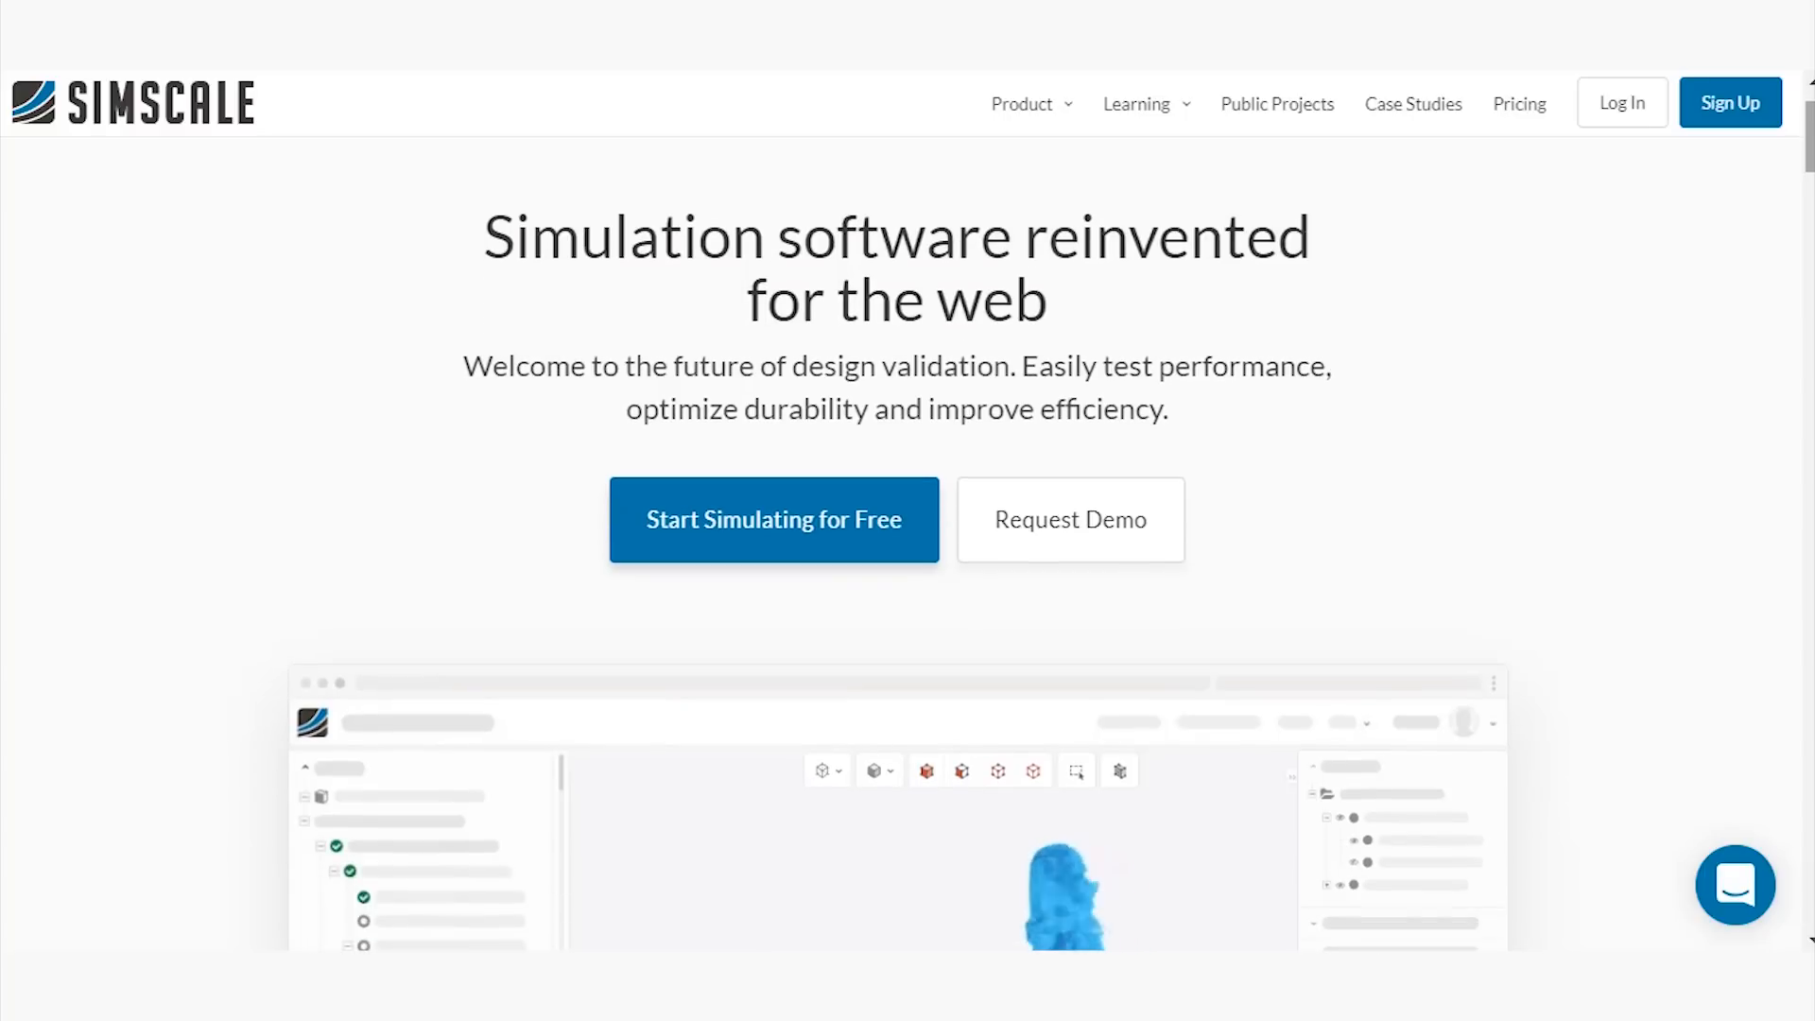
# Review the pricing plans and start signing up for the free Community plan.
pyautogui.scroll(-3)
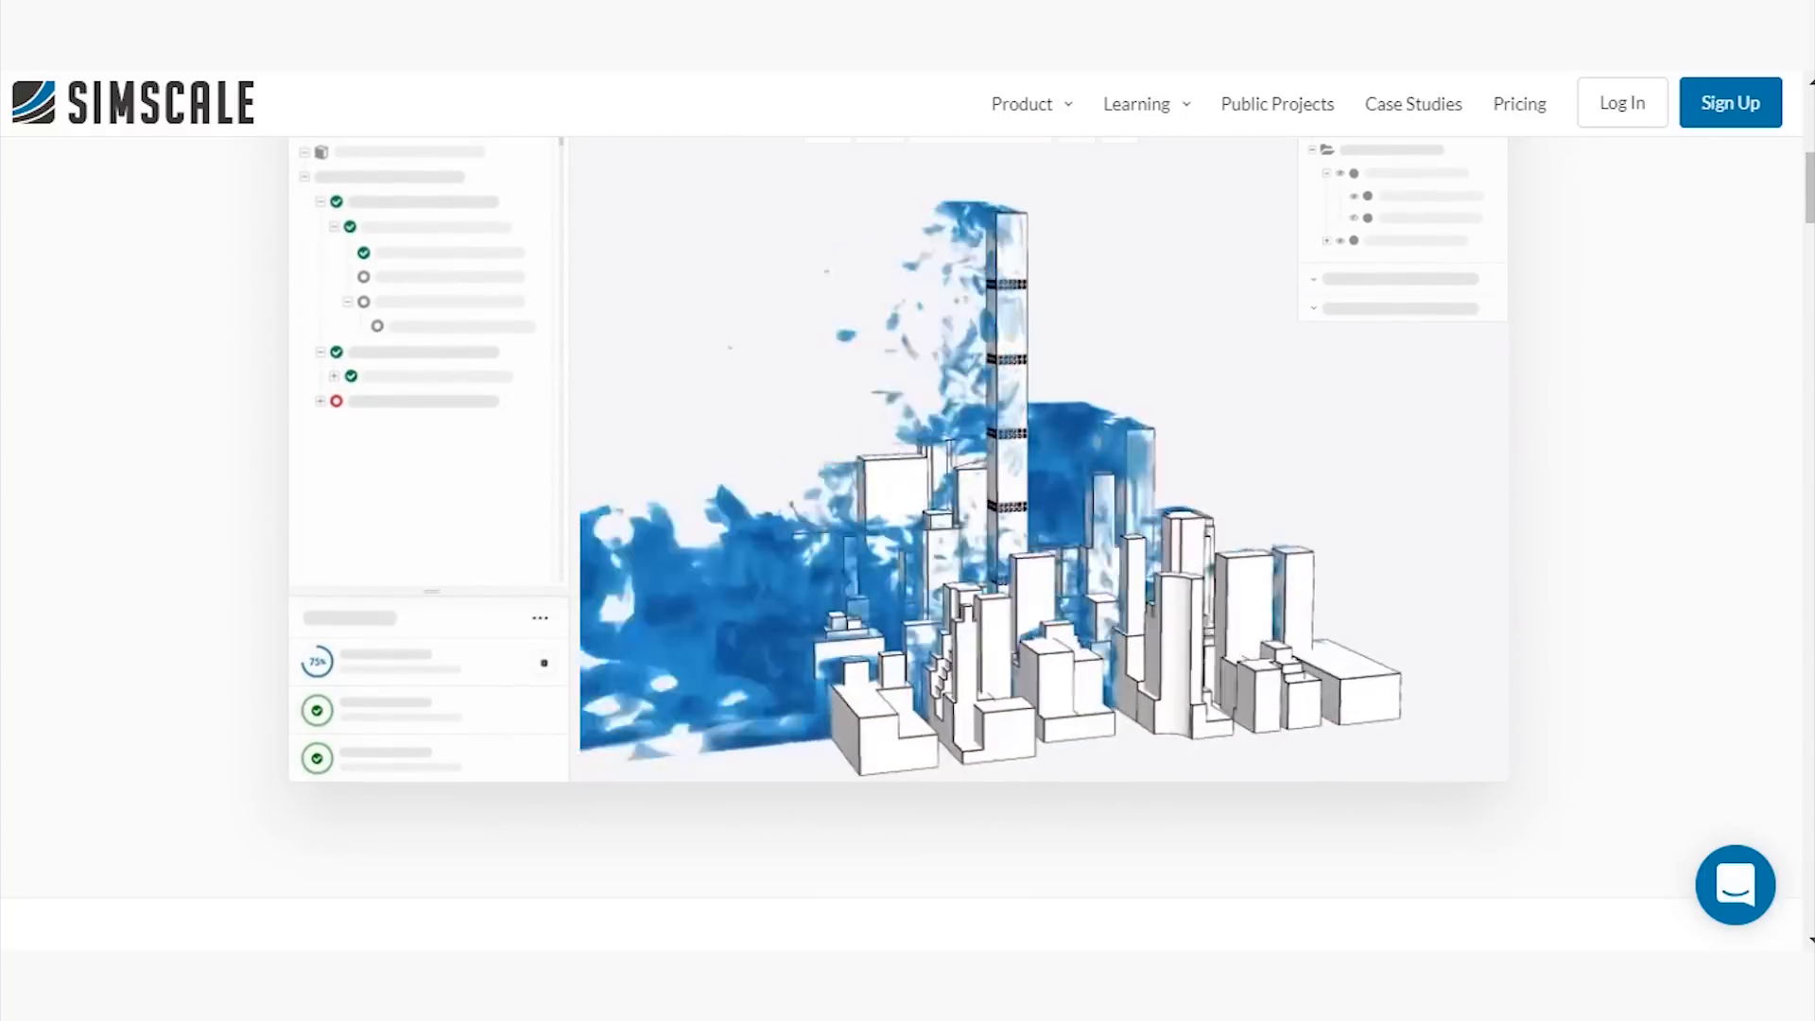
pyautogui.click(1521, 102)
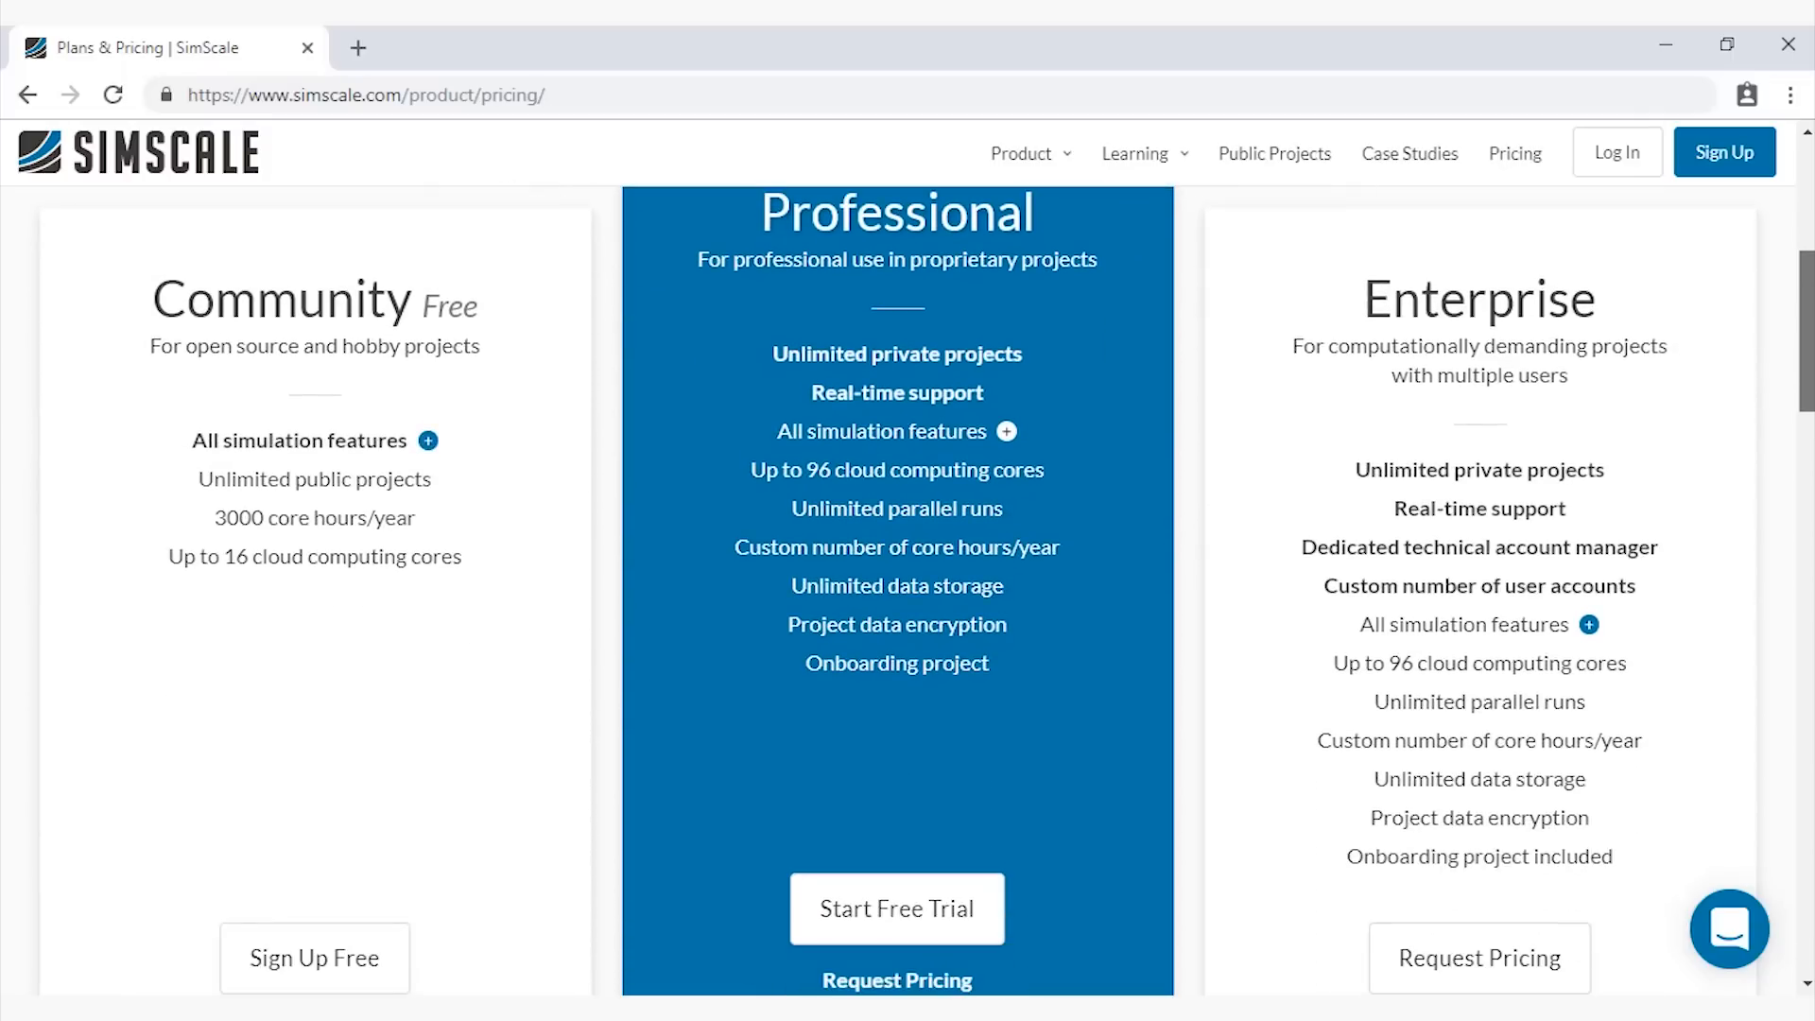
pyautogui.scroll(-3)
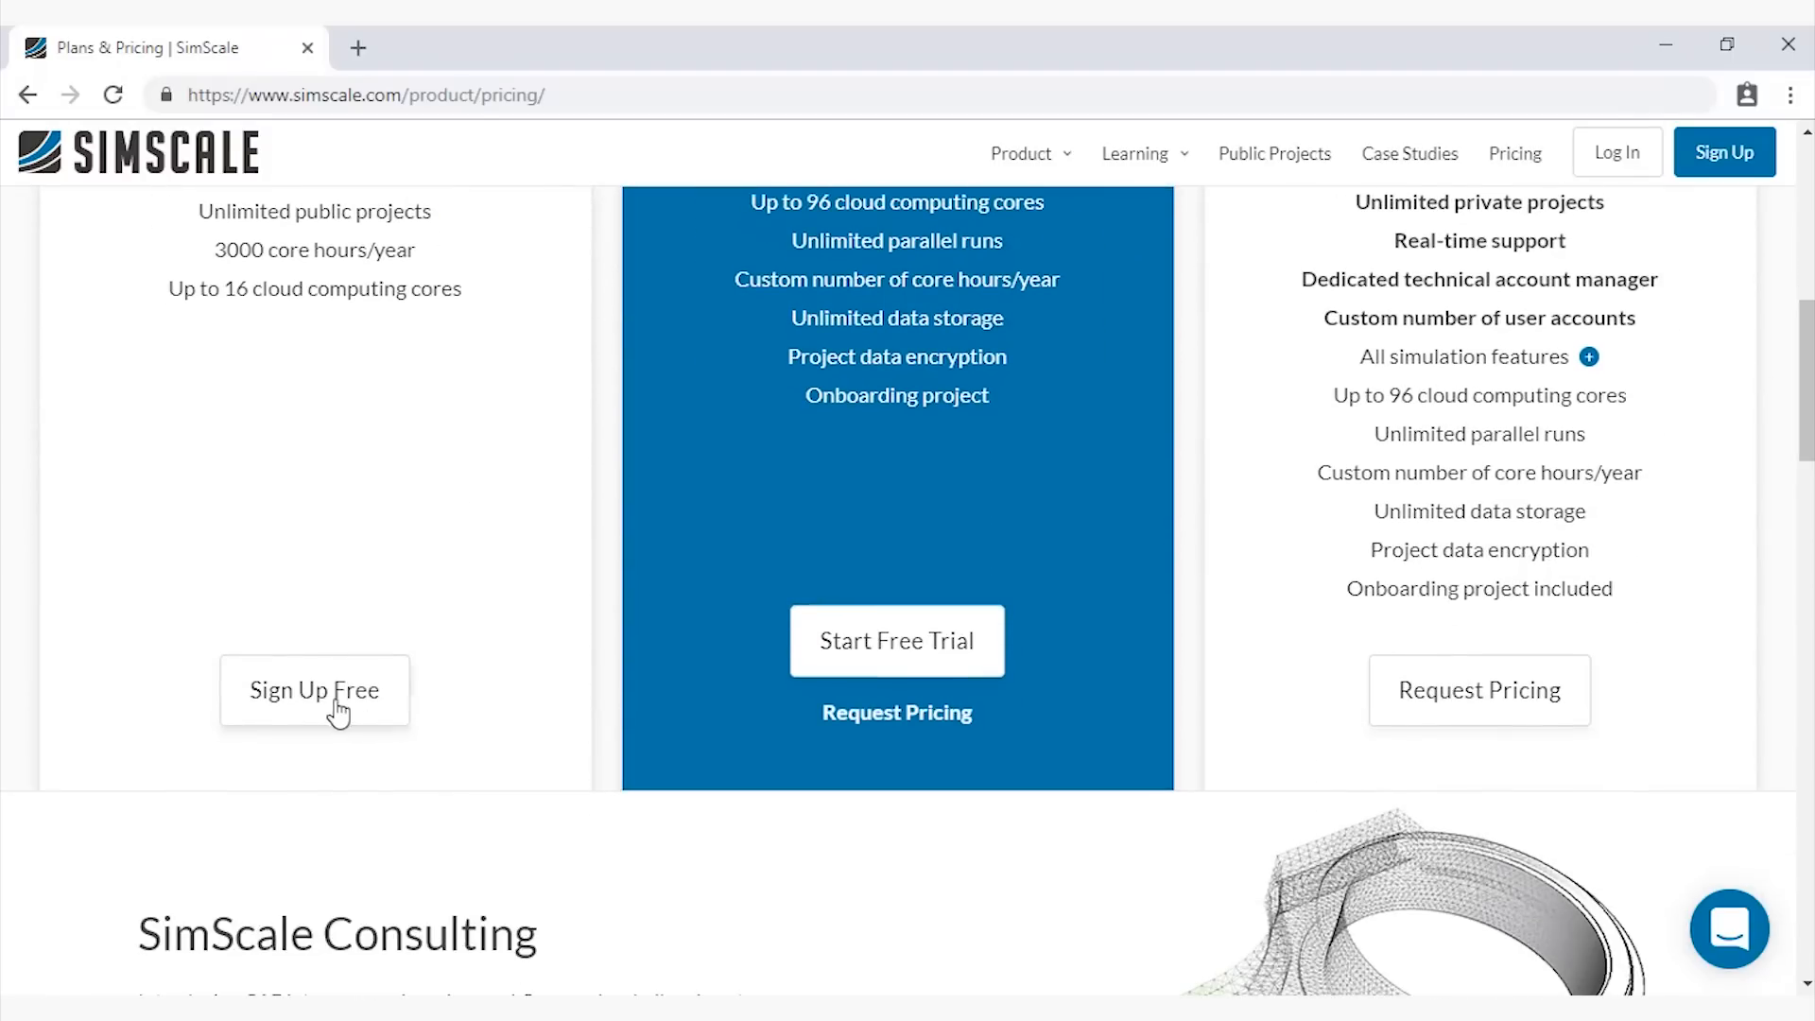
pyautogui.click(314, 690)
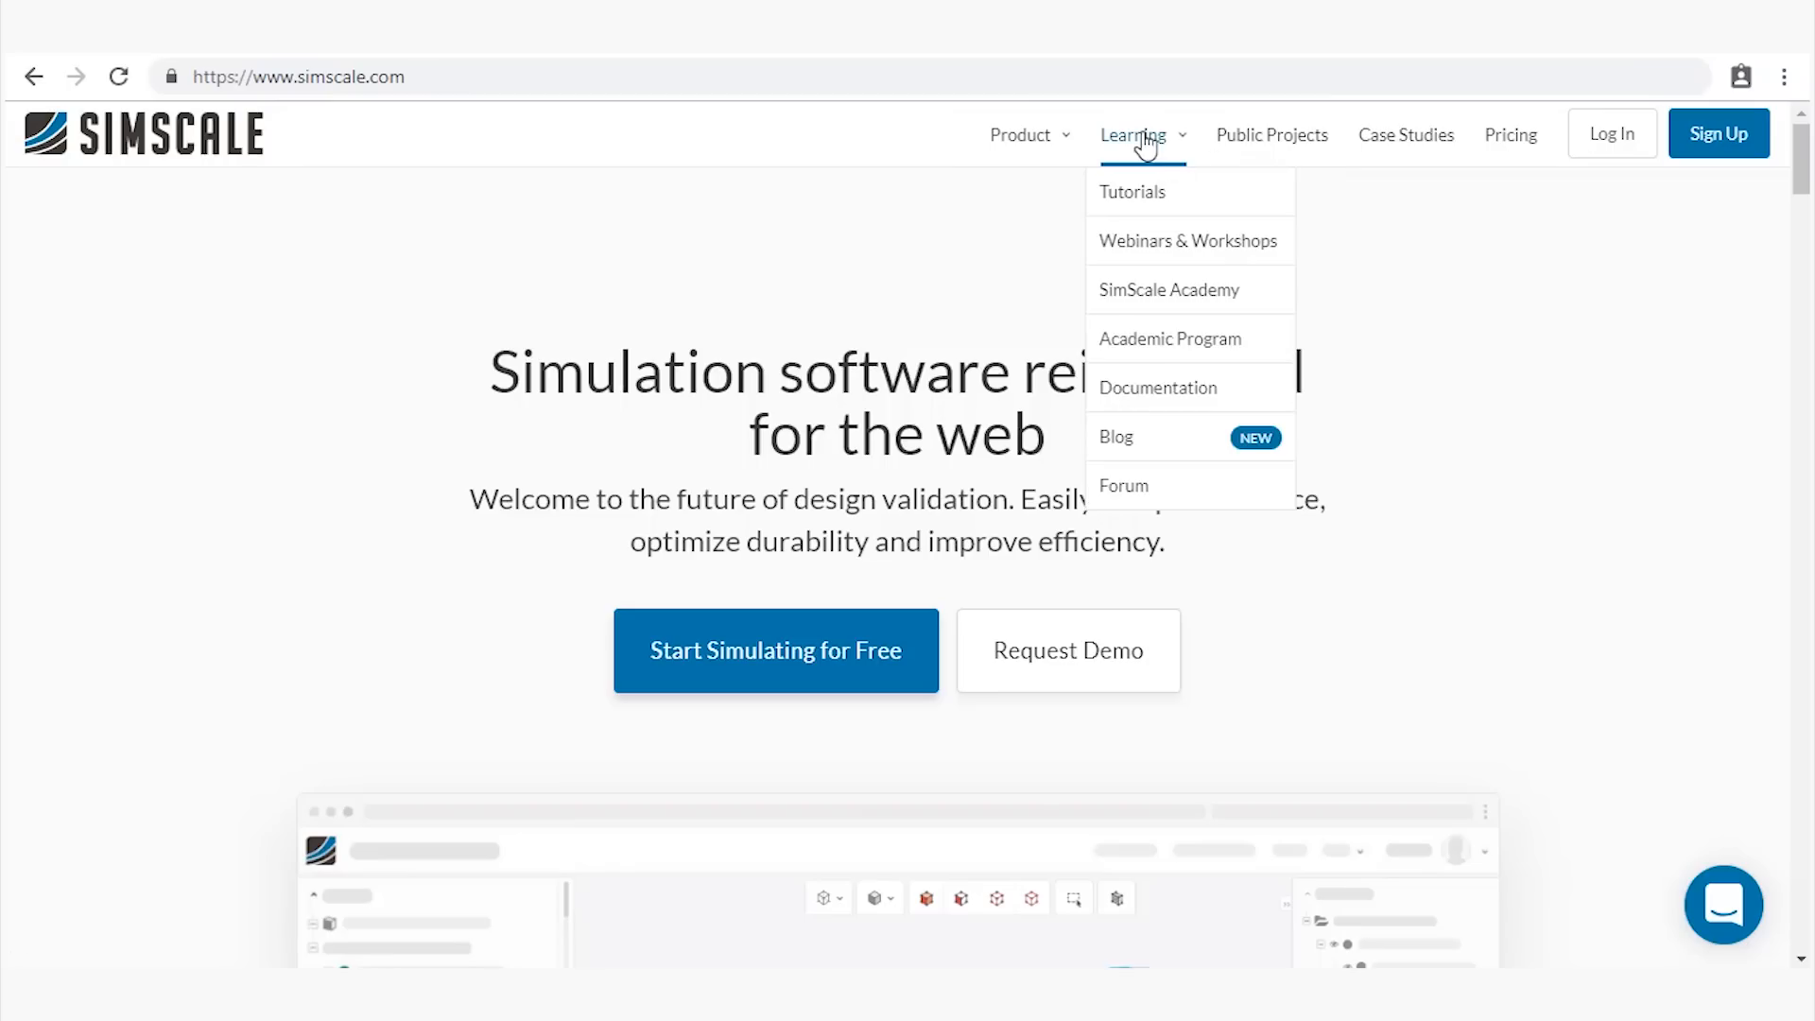
# Bring up the 'Get started with SimScale' tutorials page with its featured tutorial cards.
pyautogui.click(1132, 191)
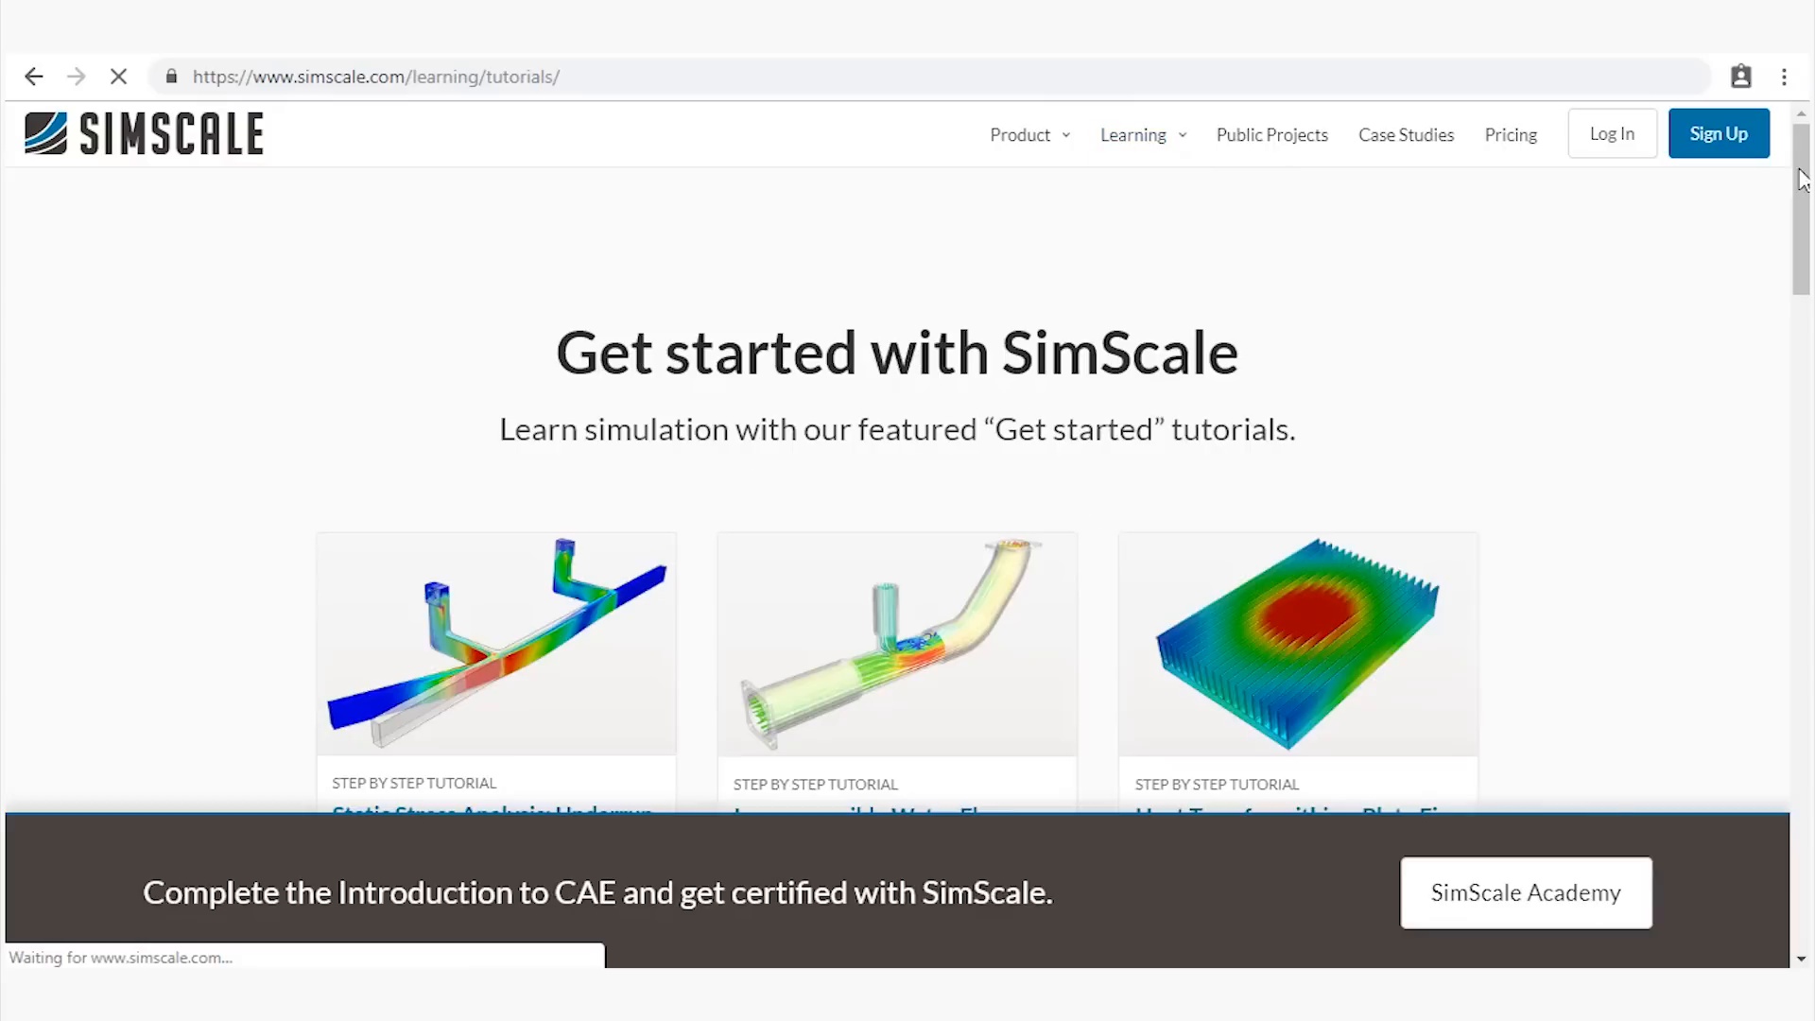
pyautogui.scroll(-3)
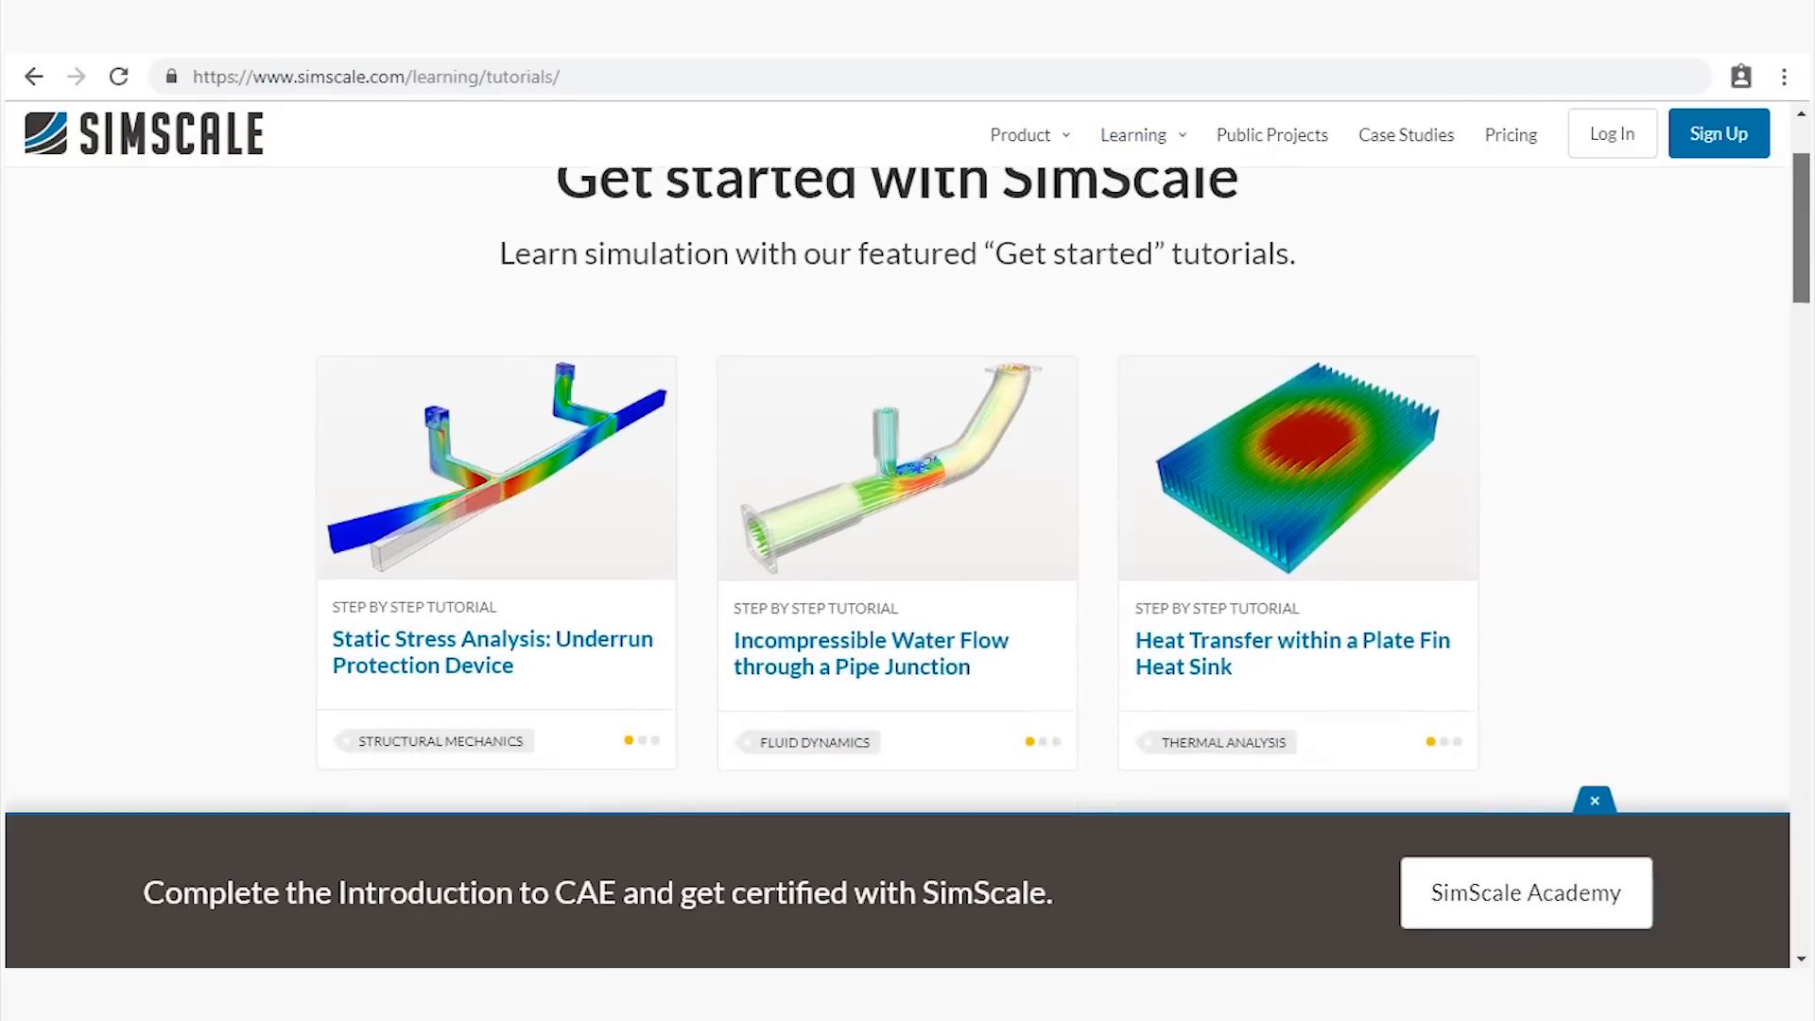